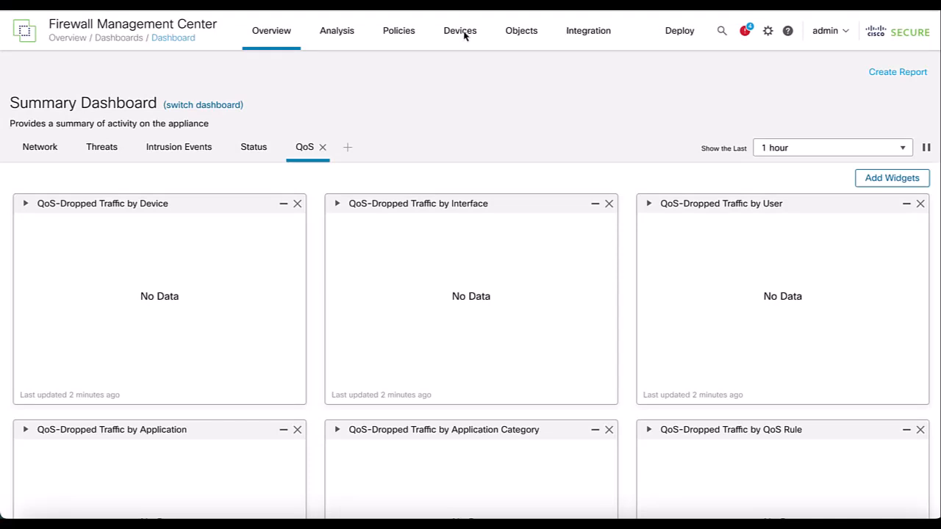
# Navigate from the dashboard to Devices > Platform Settings, which lists no policies yet.
pyautogui.click(459, 30)
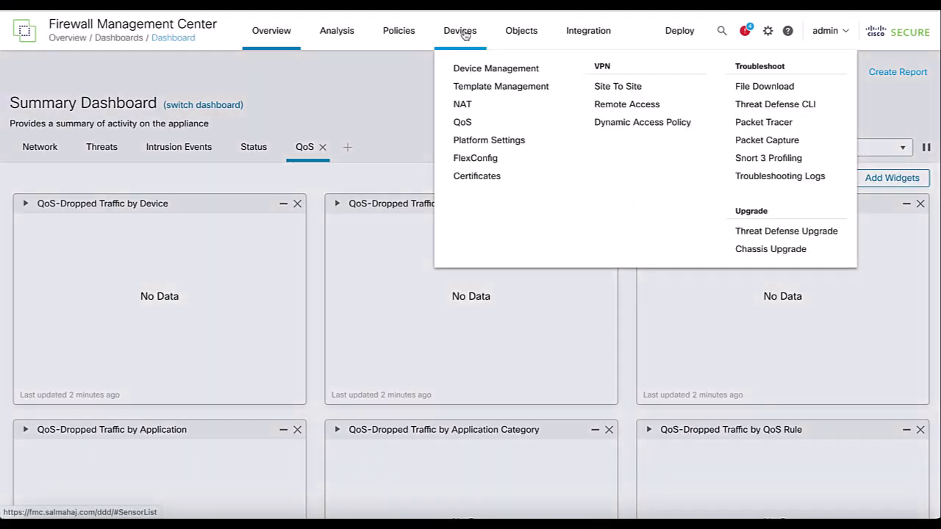
pyautogui.click(475, 144)
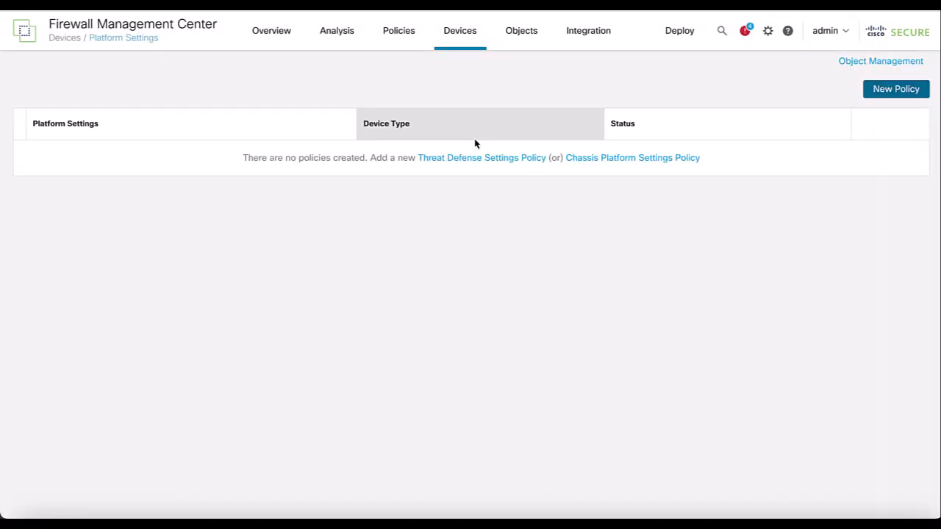
pyautogui.moveTo(897, 90)
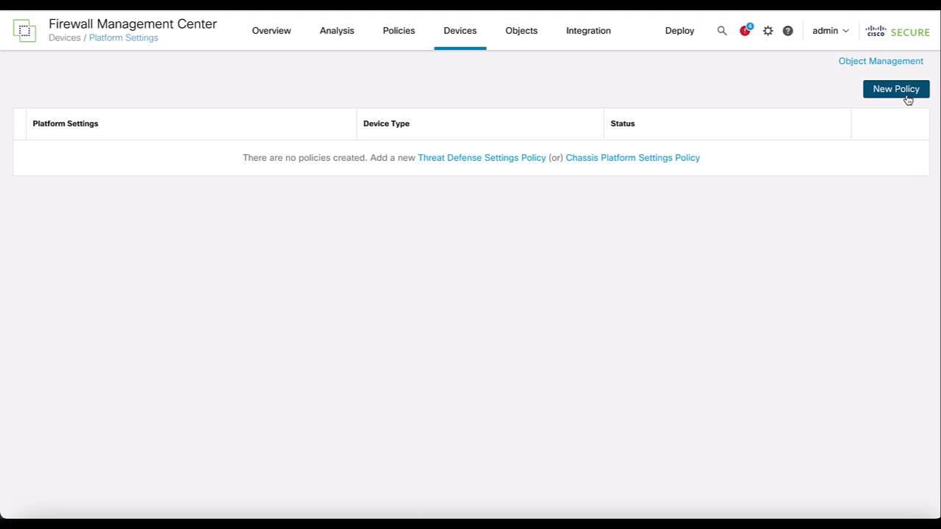
# Create platform settings policy FTD_7_4 targeting device FTDv_7_4 and save it into the editor.
pyautogui.click(897, 88)
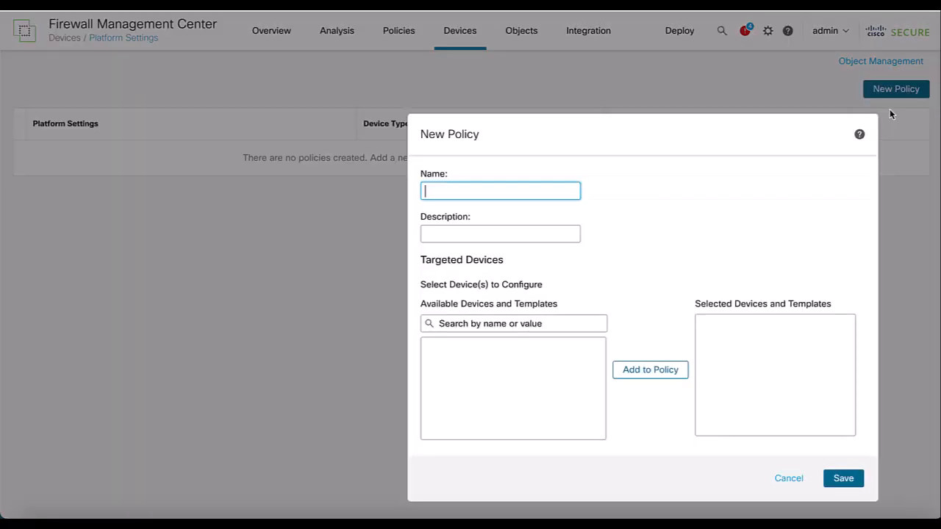
pyautogui.write('FTD_7_4')
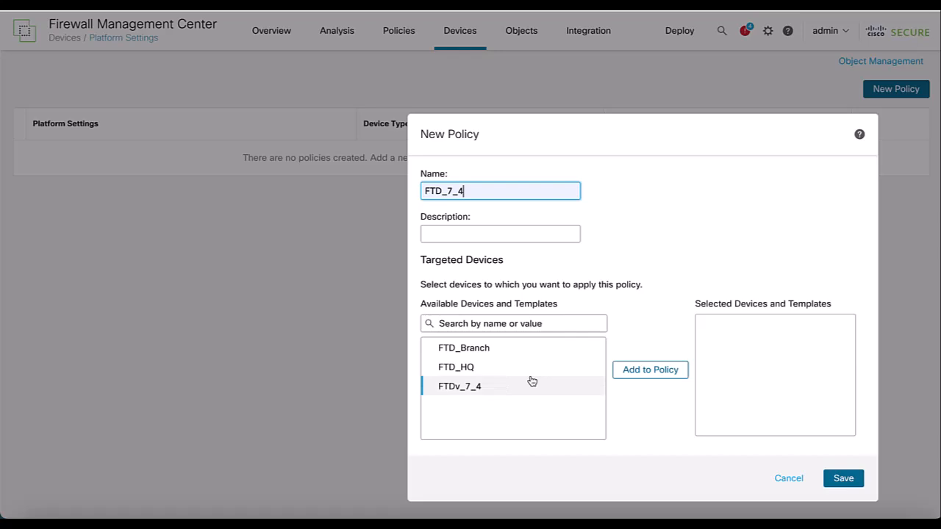
pyautogui.click(650, 371)
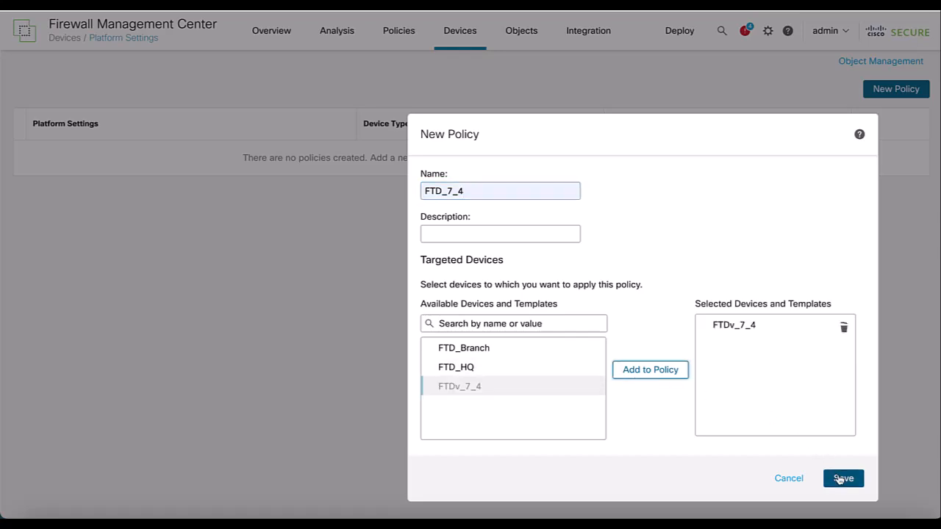
pyautogui.click(842, 478)
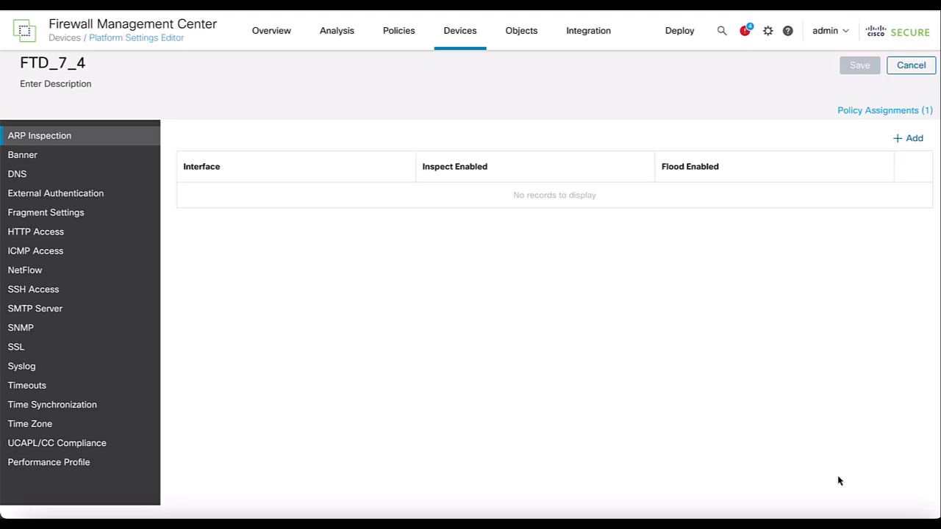
pyautogui.moveTo(186, 361)
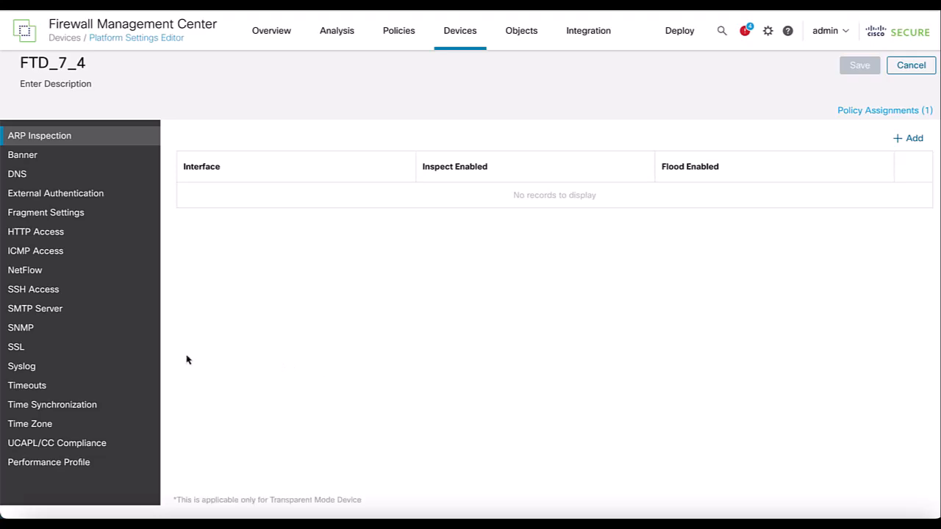
# Show the FTD_7_4 policy's SSL settings with minimum TLSv1.2 and DTLSv1.2.
pyautogui.click(16, 347)
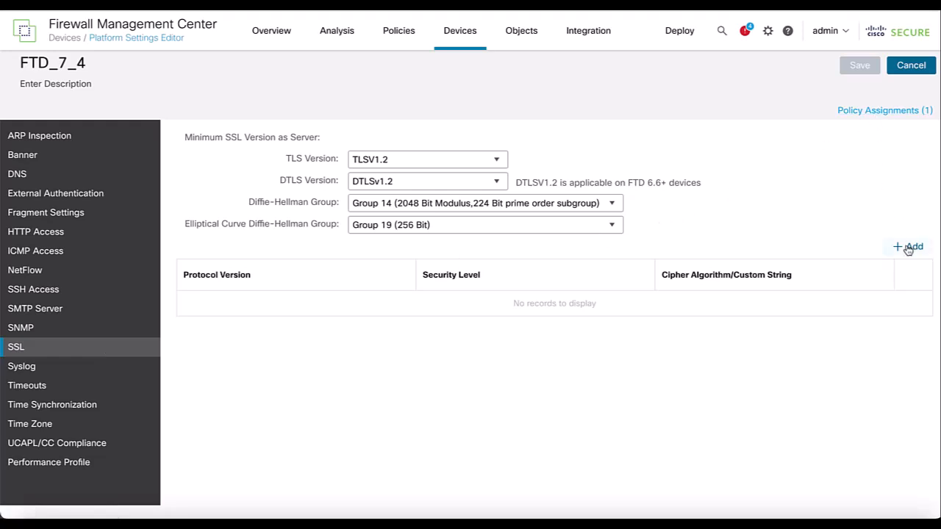
# Add an SSL cipher entry for TLSv1.2 at High security level.
pyautogui.click(910, 247)
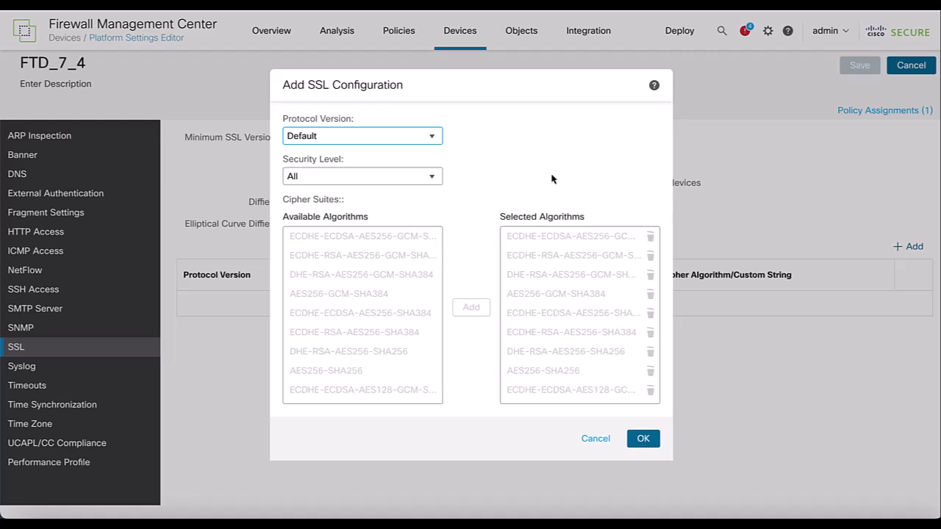
pyautogui.moveTo(473, 161)
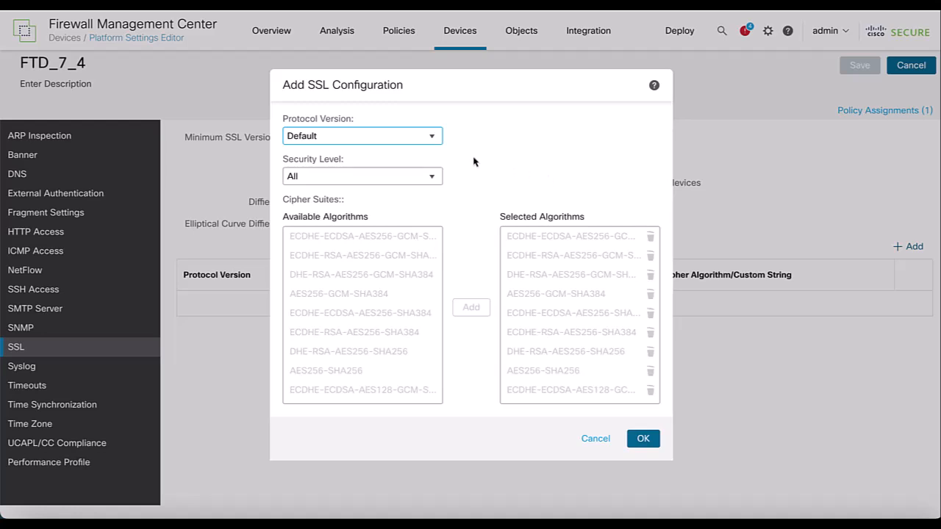
pyautogui.click(361, 135)
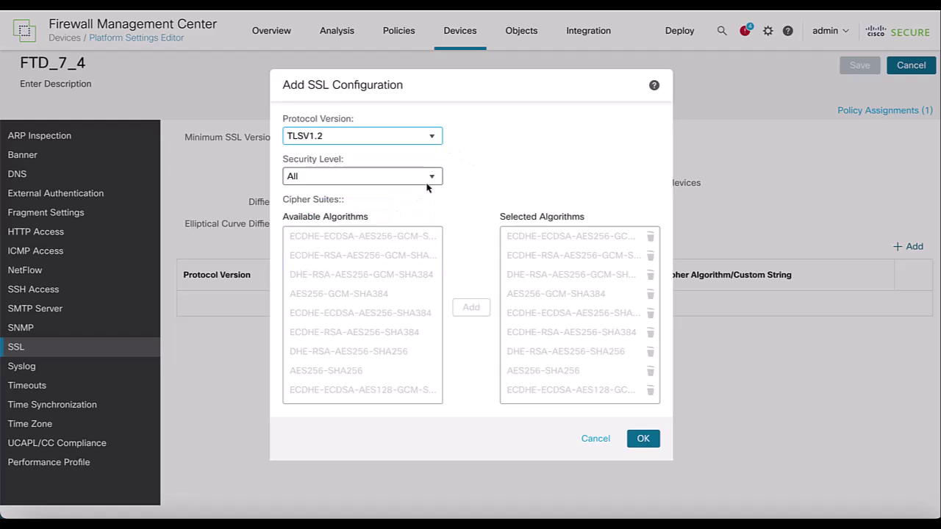
pyautogui.click(361, 177)
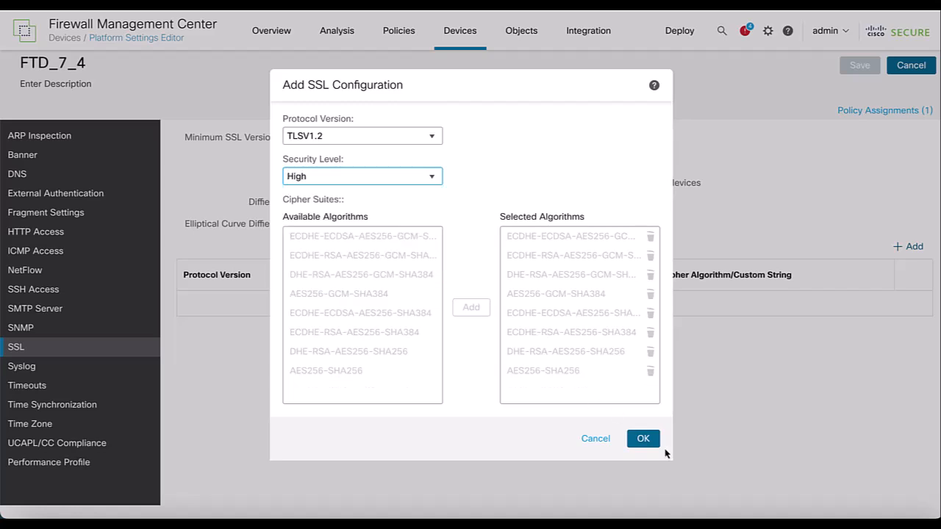
pyautogui.click(641, 438)
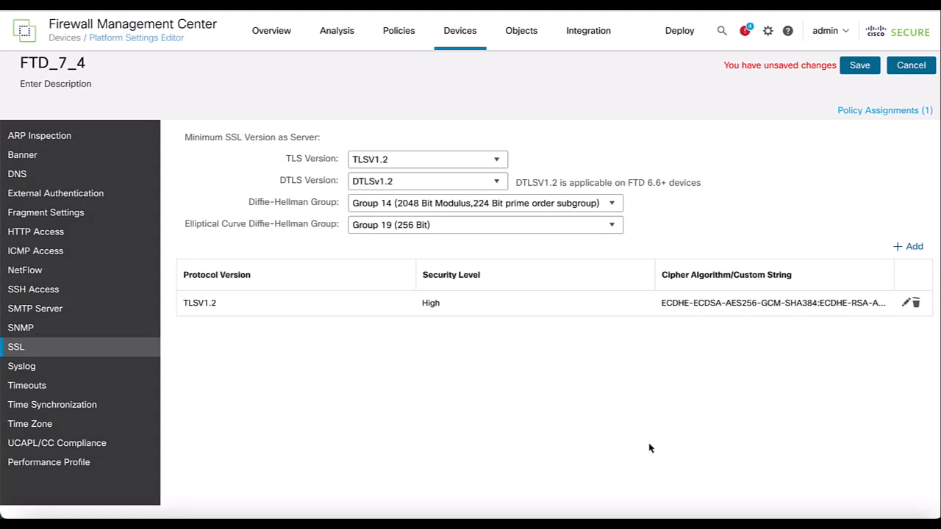
pyautogui.moveTo(908, 252)
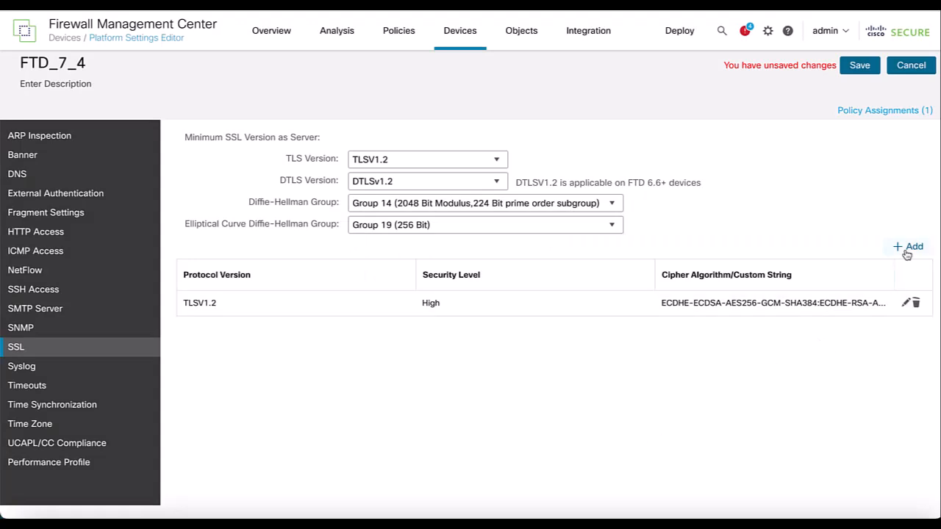
# Add a second SSL cipher entry for DTLSv1.2 at High security level.
pyautogui.click(909, 247)
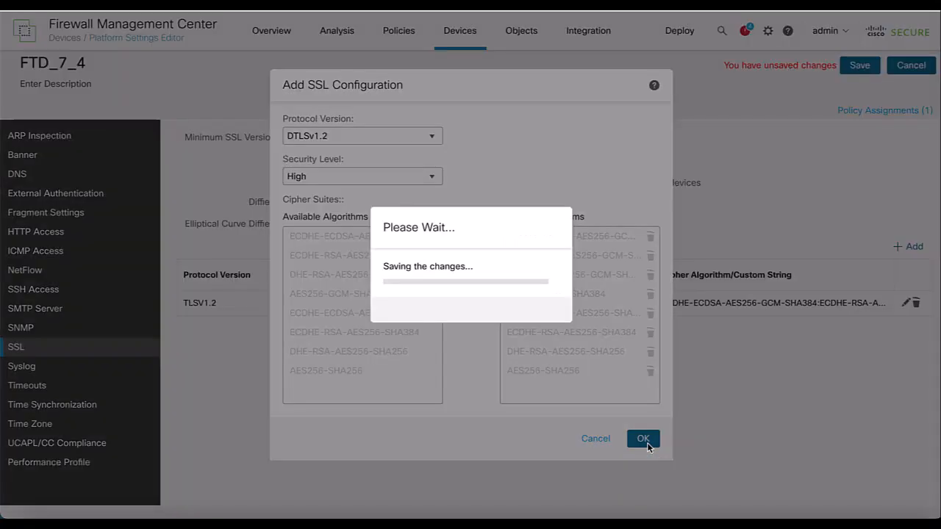
pyautogui.click(642, 438)
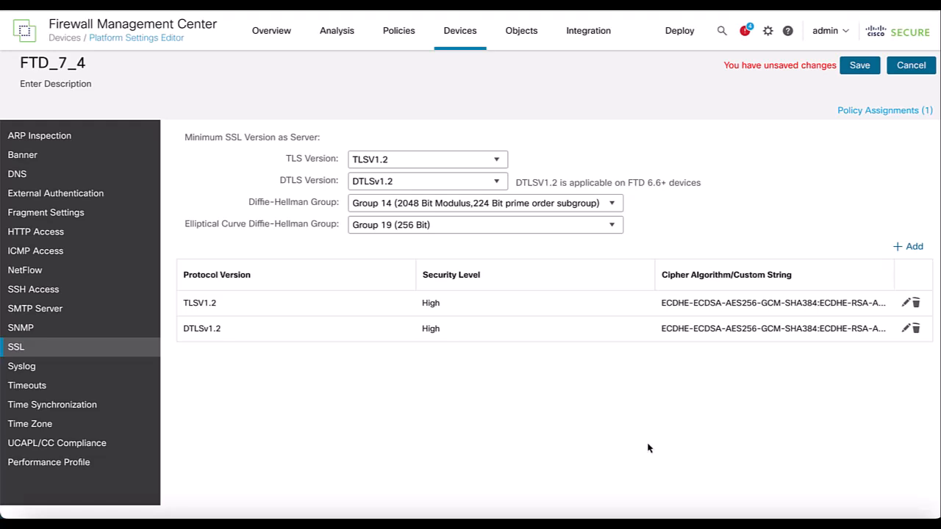
pyautogui.moveTo(850, 91)
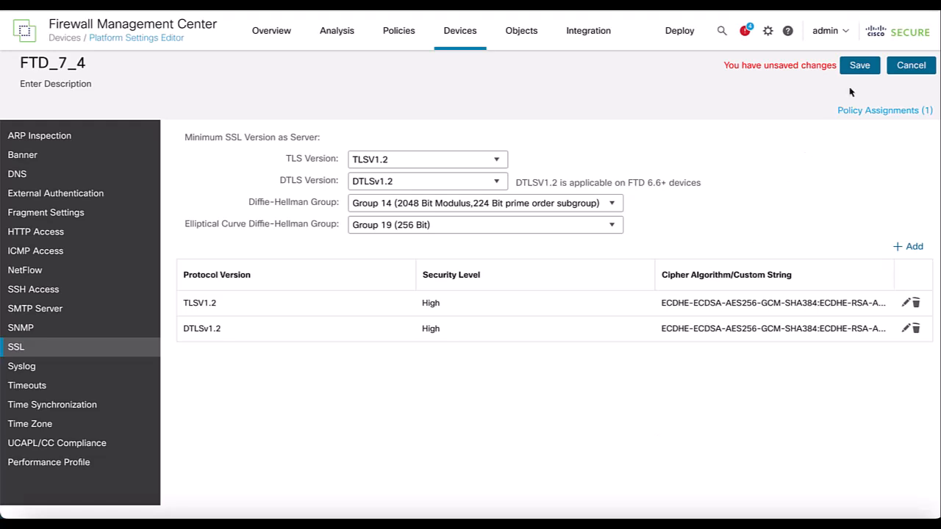
# Save the FTD_7_4 policy changes and bring up the deployment device list.
pyautogui.click(859, 65)
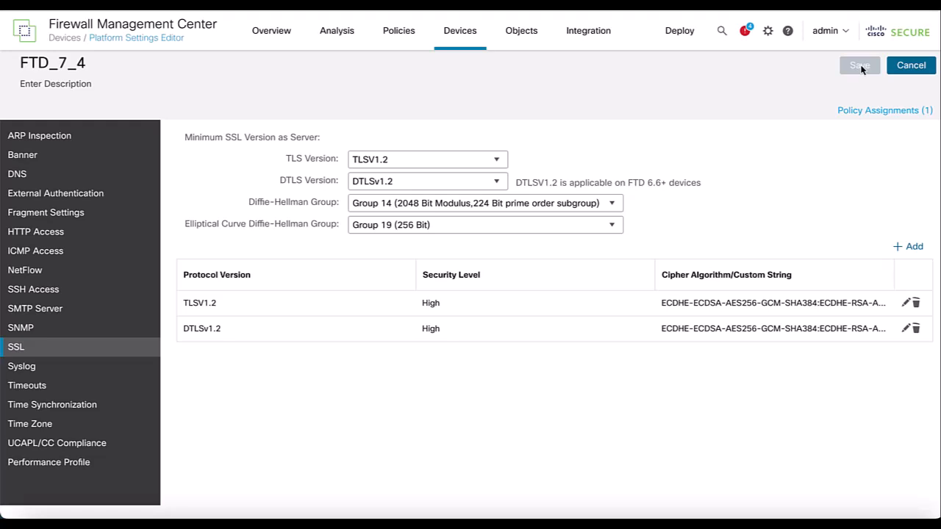
pyautogui.click(679, 30)
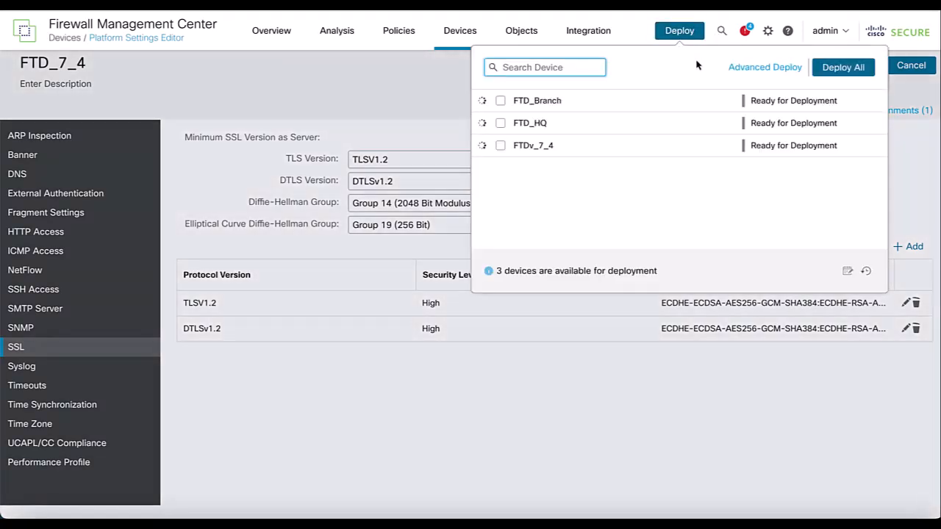
# Deploy the configuration to FTDv_7_4 only and wait until it completes.
pyautogui.click(500, 146)
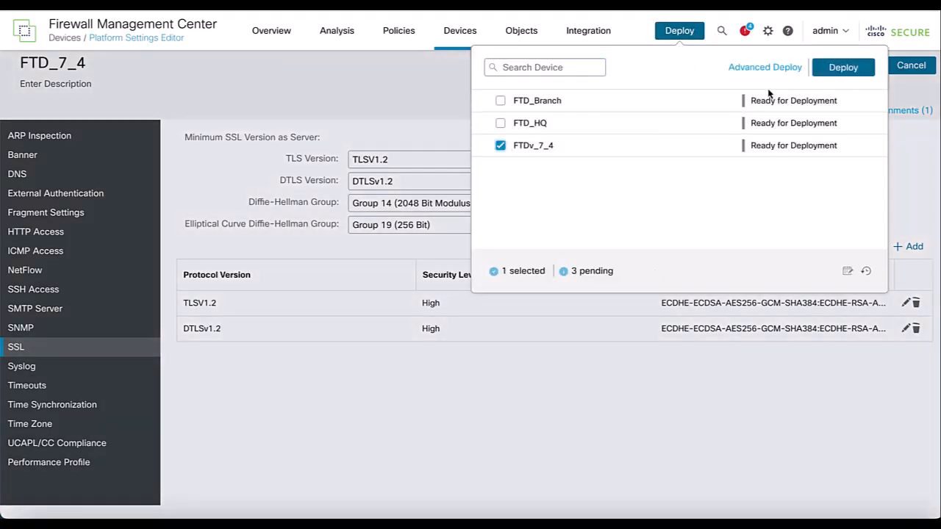
pyautogui.click(844, 68)
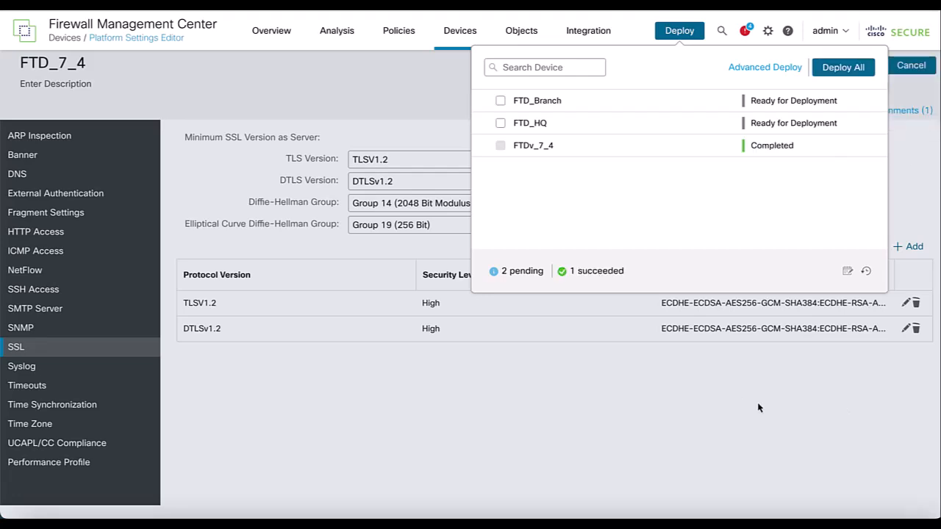
pyautogui.moveTo(801, 514)
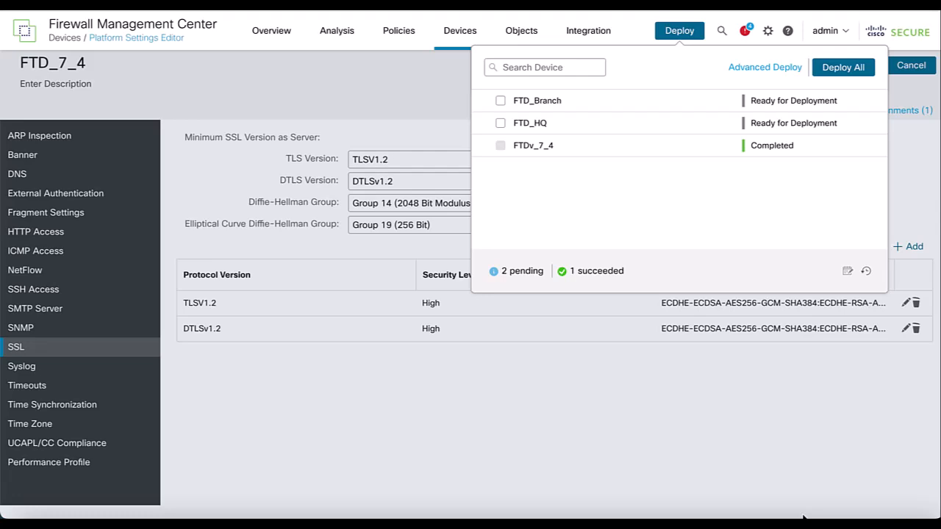
pyautogui.moveTo(557, 229)
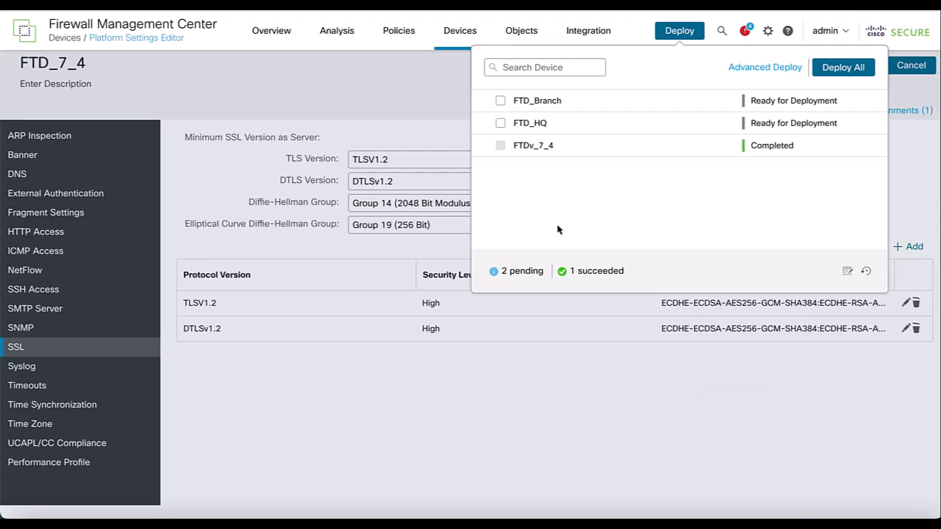
pyautogui.moveTo(721, 375)
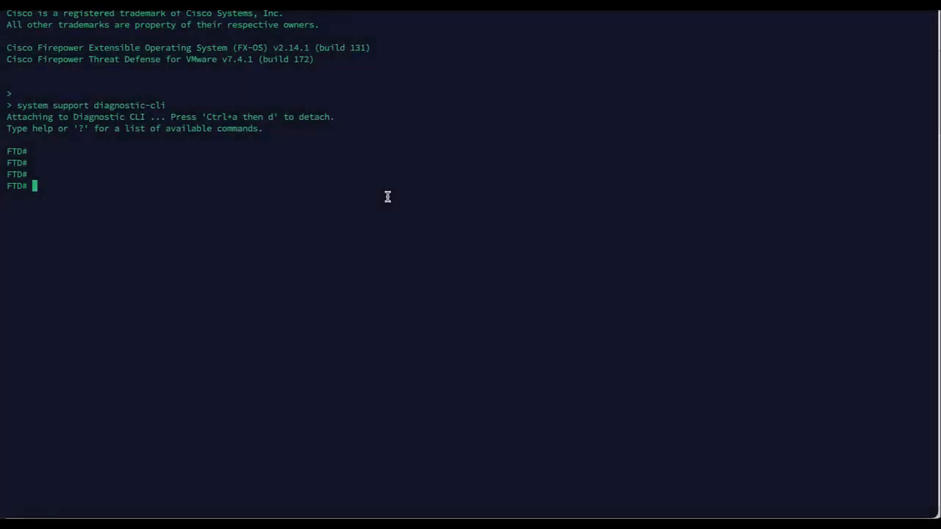
# Run show ssl and show run ssl to confirm tlsv1.2 high and dtlsv1.2 high ciphers.
pyautogui.write('show ssl')
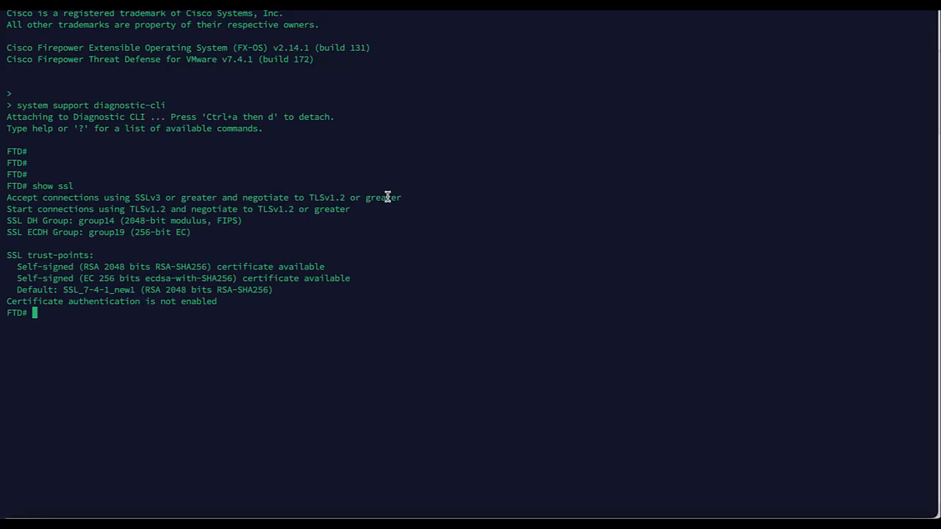
pyautogui.write('sh')
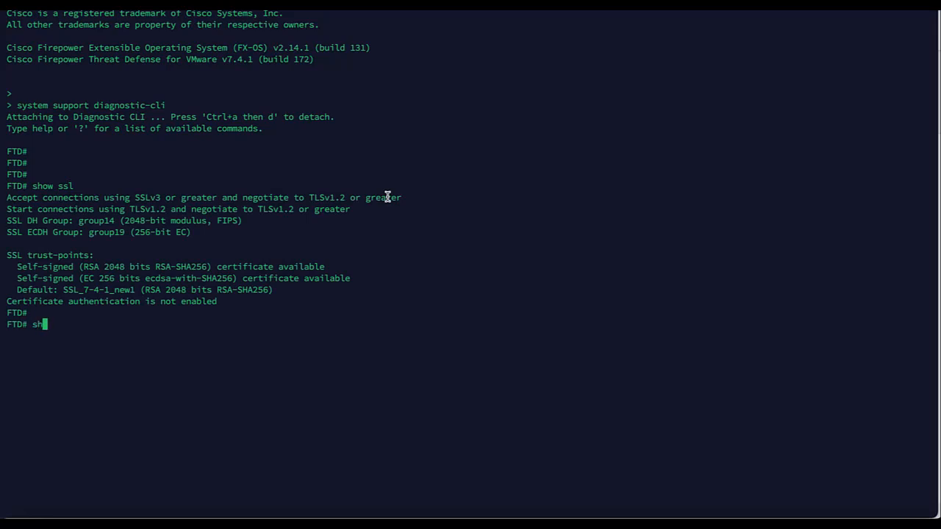
pyautogui.write('ow run ss')
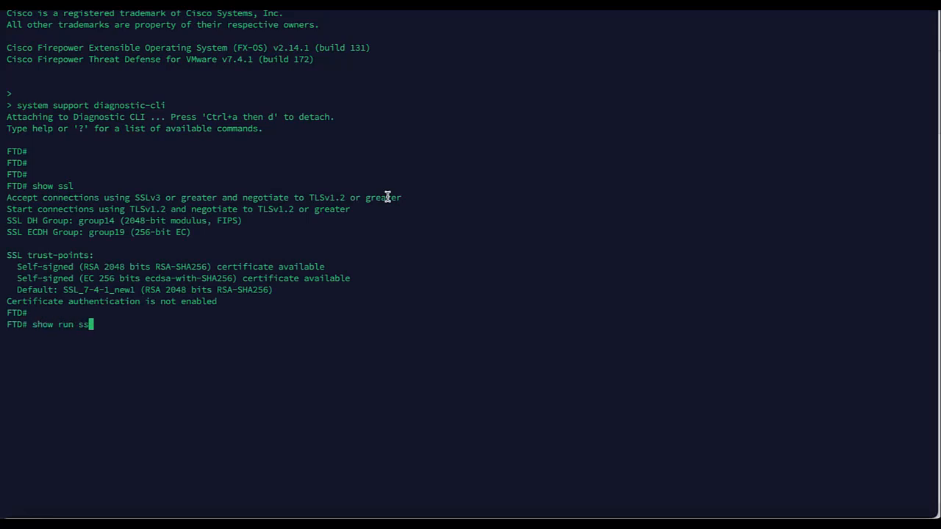
pyautogui.press('Return')
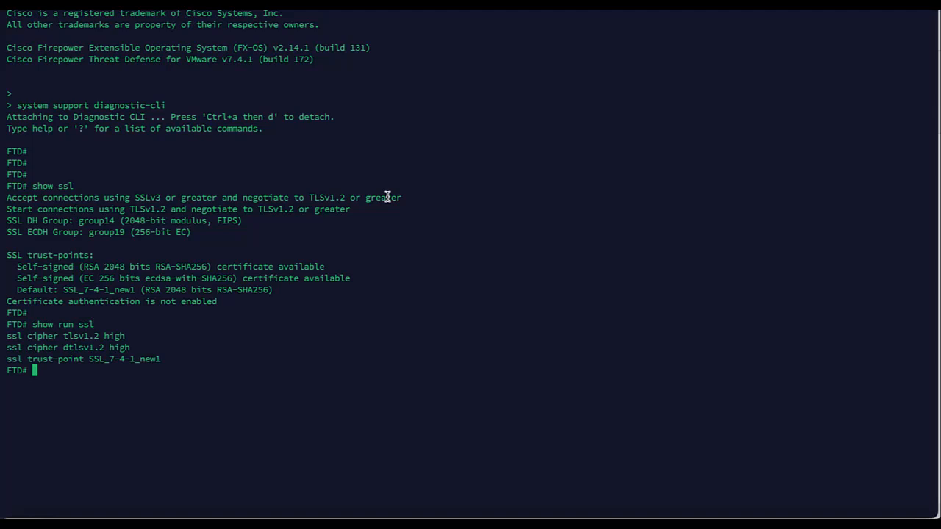